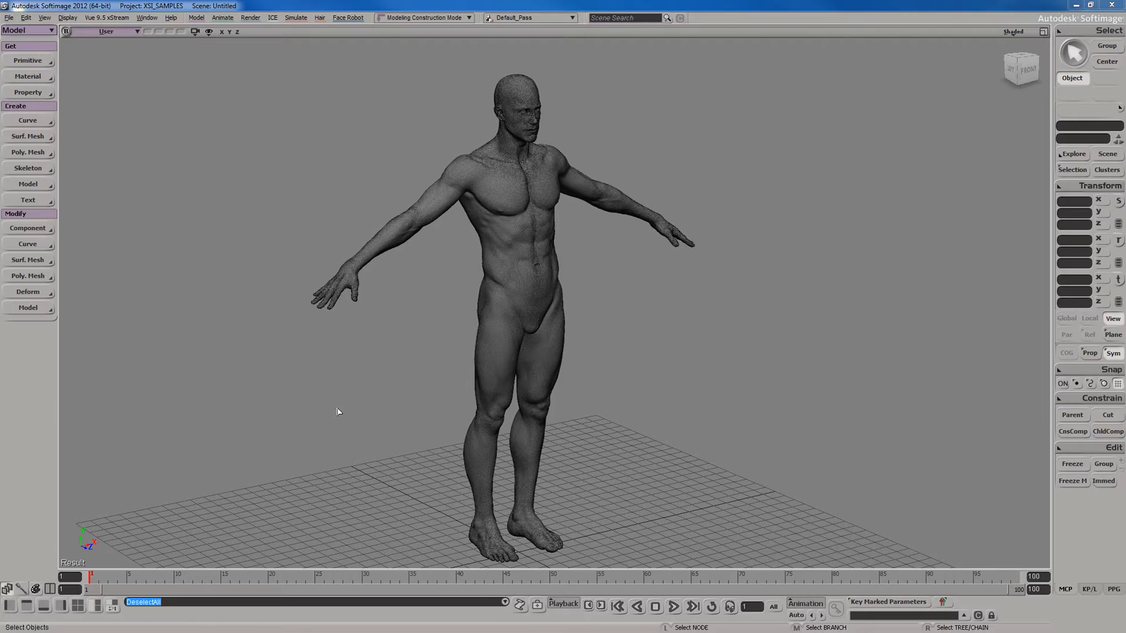
pyautogui.moveTo(339, 397)
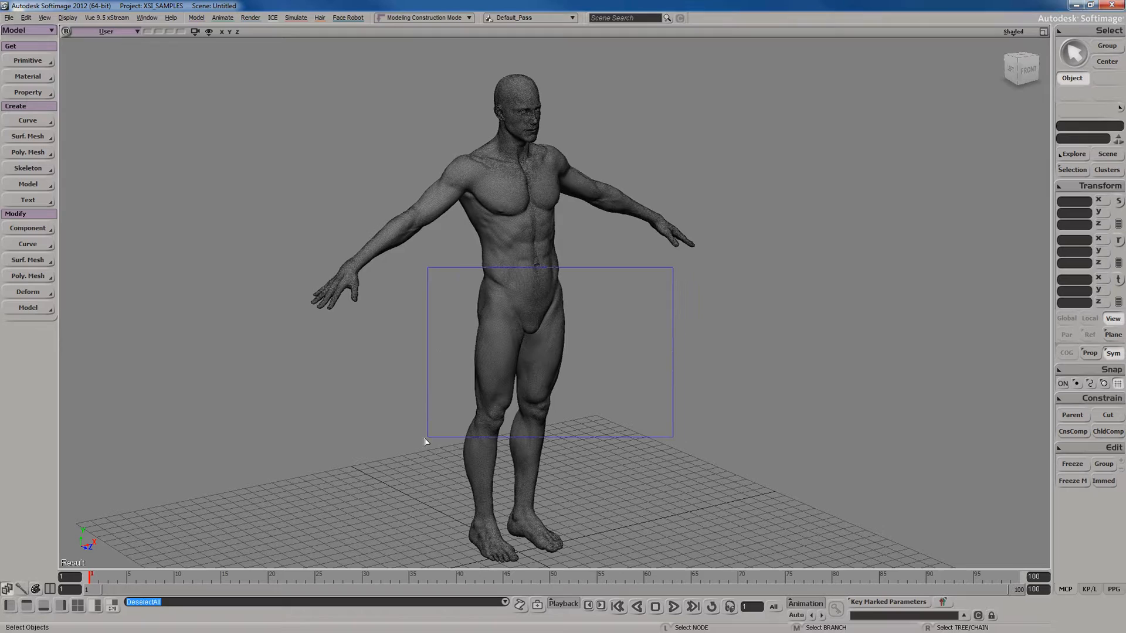
# - Select the whole Group1 body mesh and browse the Render menu without choosing anything
pyautogui.click(348, 17)
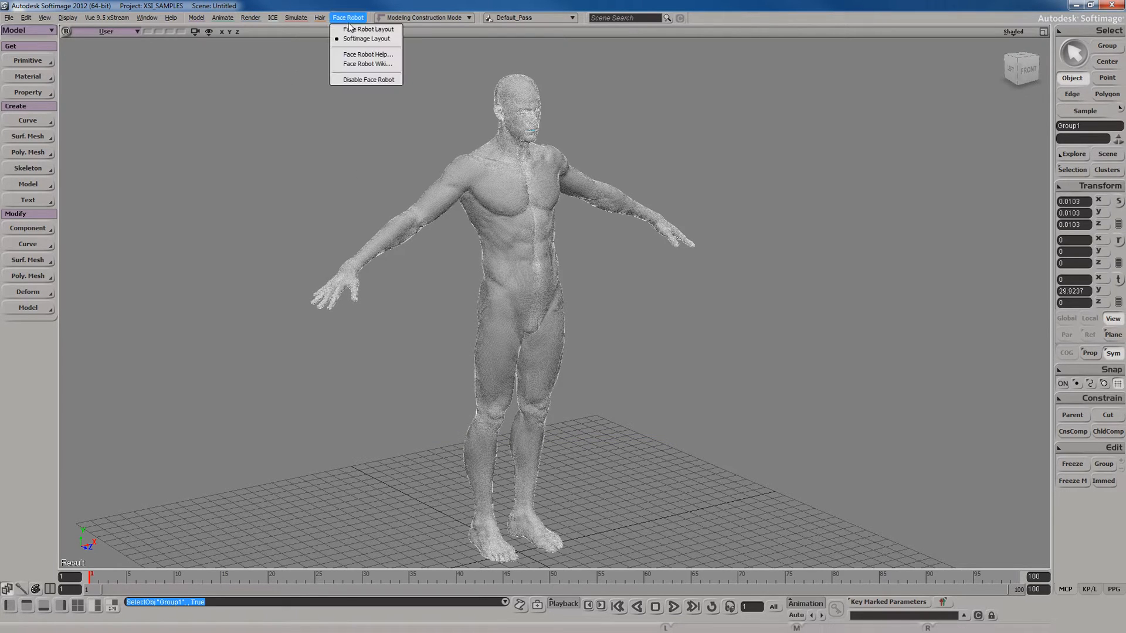
pyautogui.moveTo(366, 38)
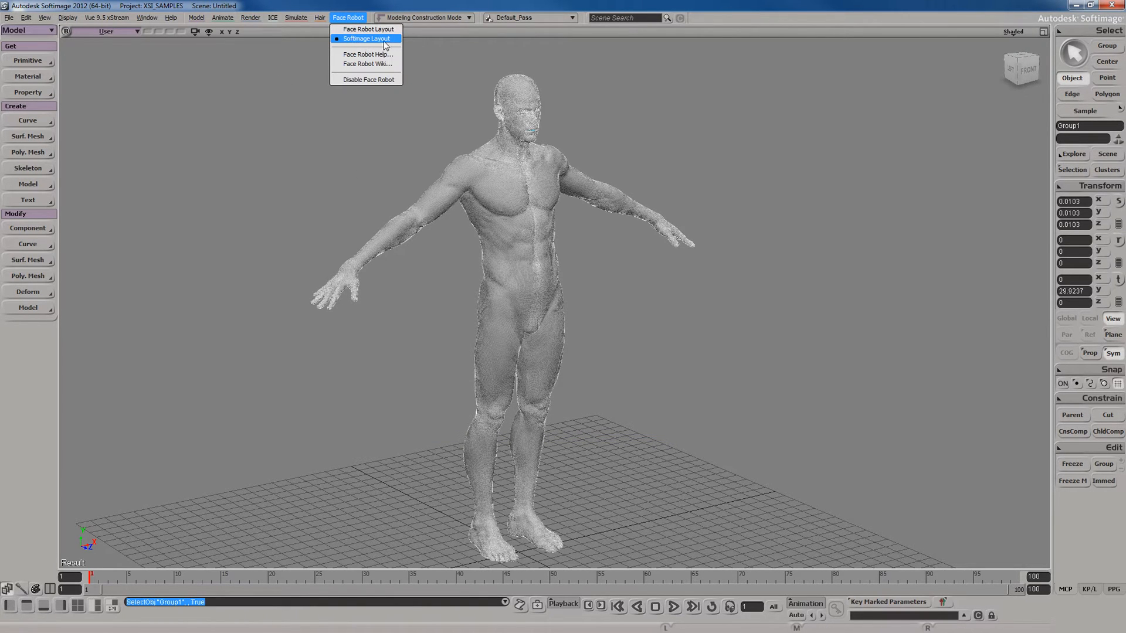
pyautogui.moveTo(374, 47)
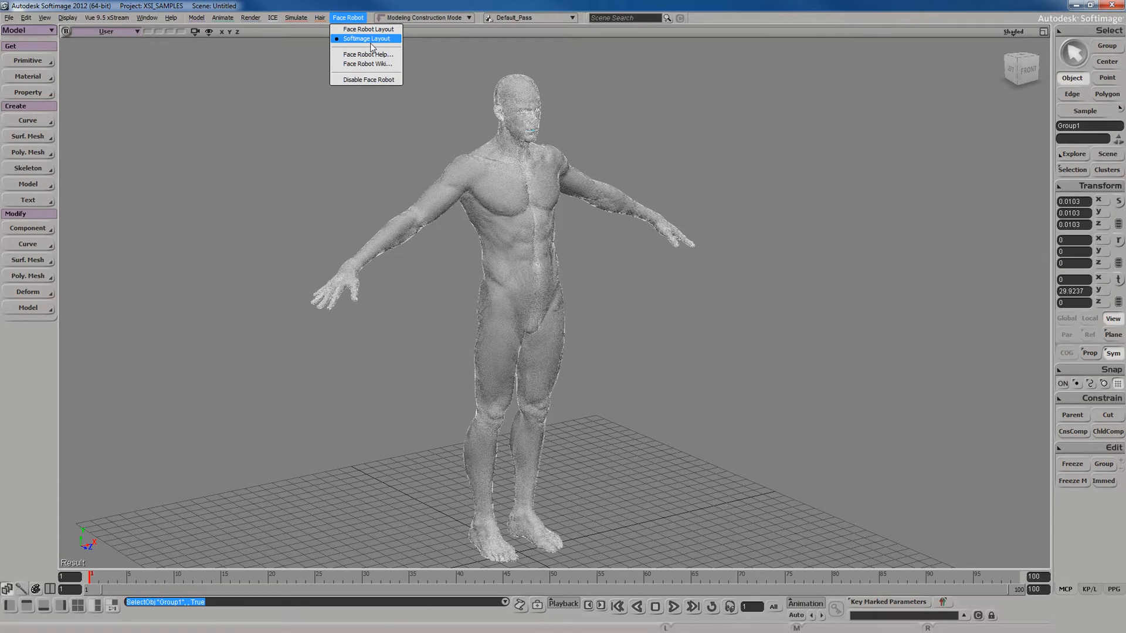
pyautogui.click(250, 17)
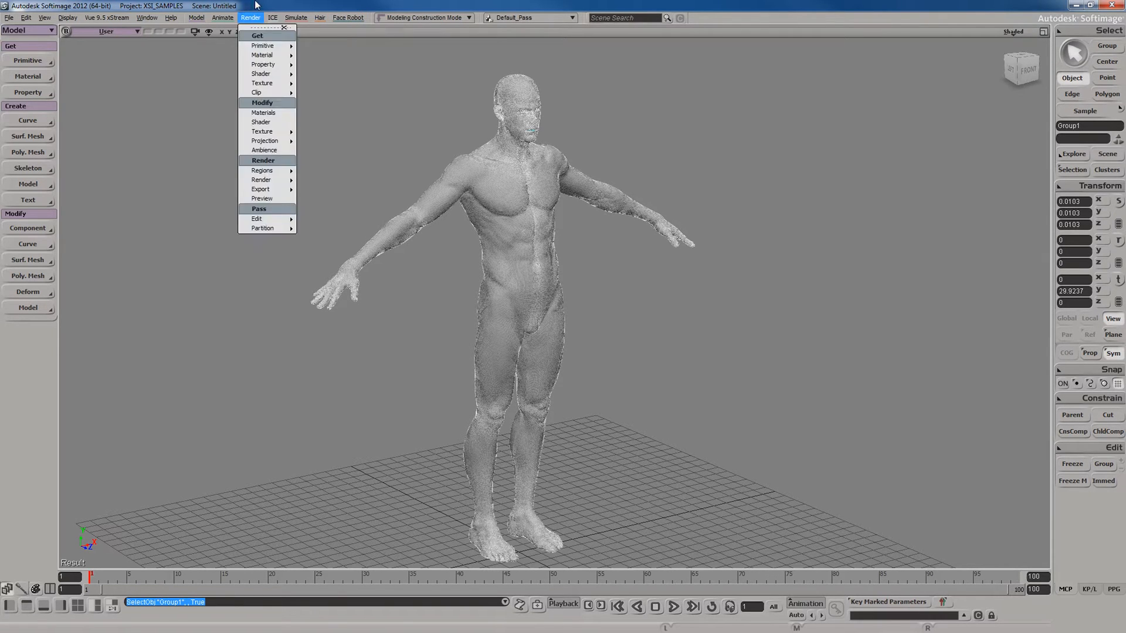
pyautogui.click(204, 247)
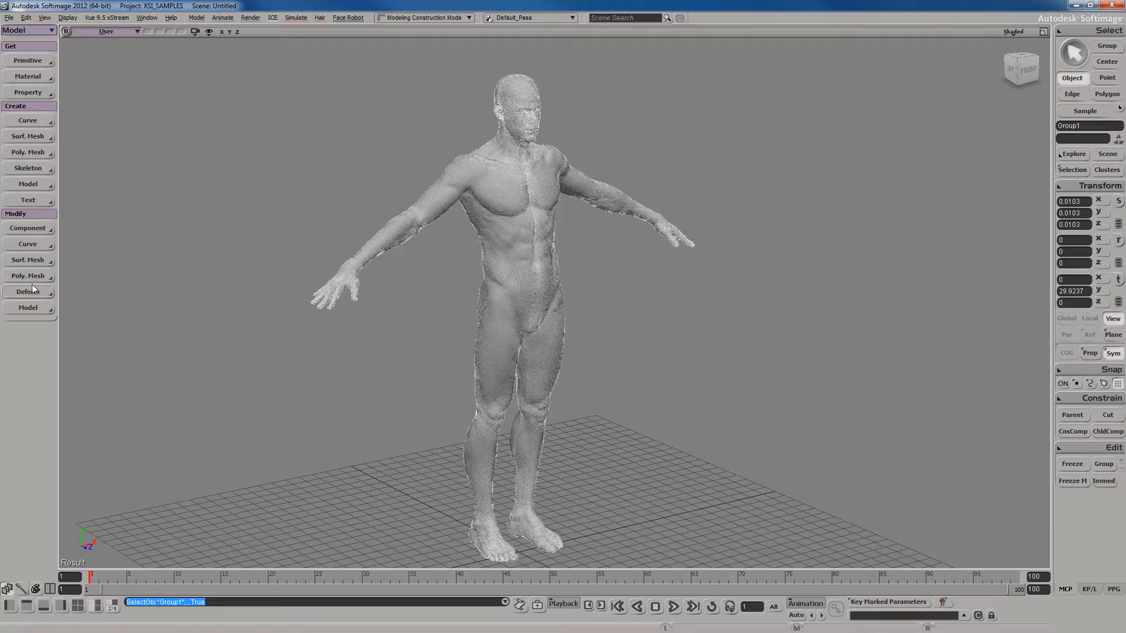
# - Add a Polygon Reduction operator to the body mesh via Modify > Poly. Mesh
pyautogui.click(27, 277)
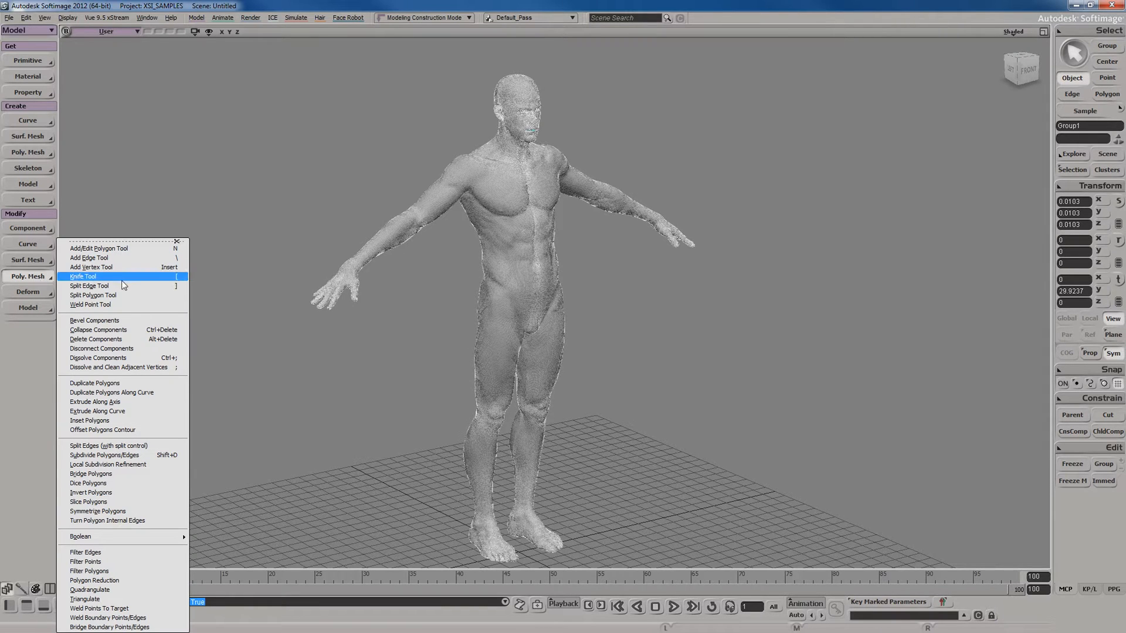
pyautogui.moveTo(134, 474)
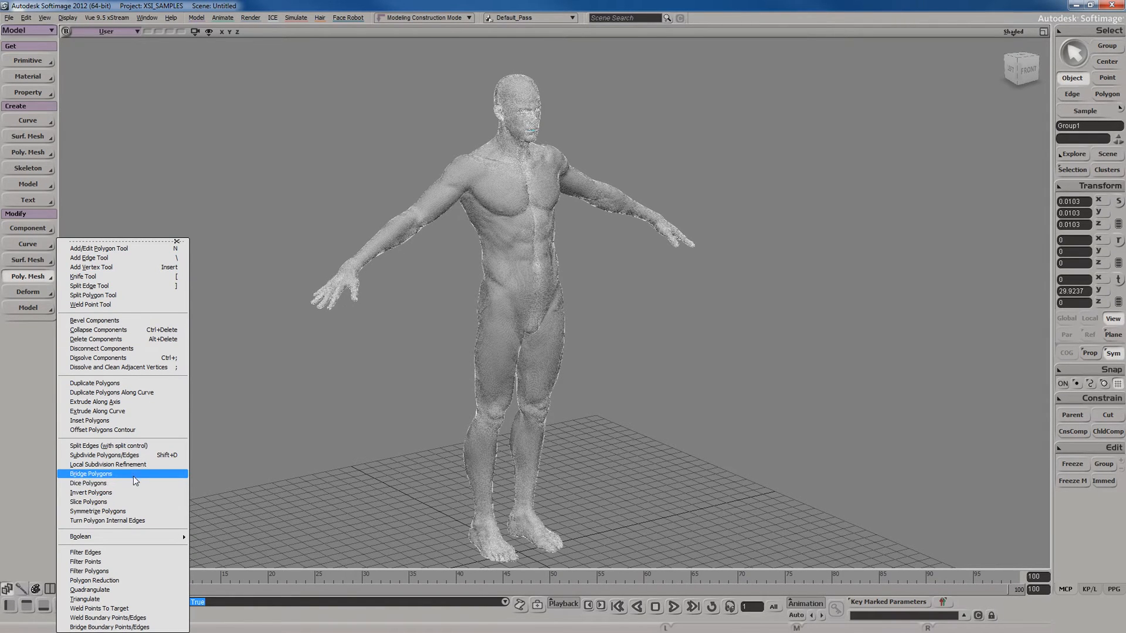
pyautogui.moveTo(108, 465)
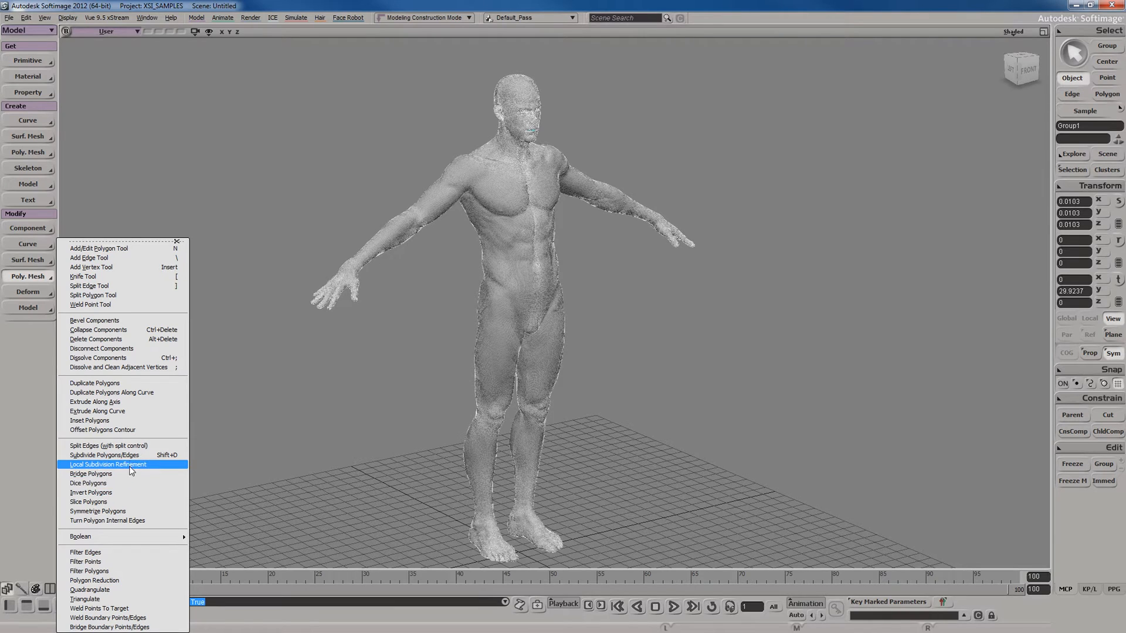
pyautogui.moveTo(119, 580)
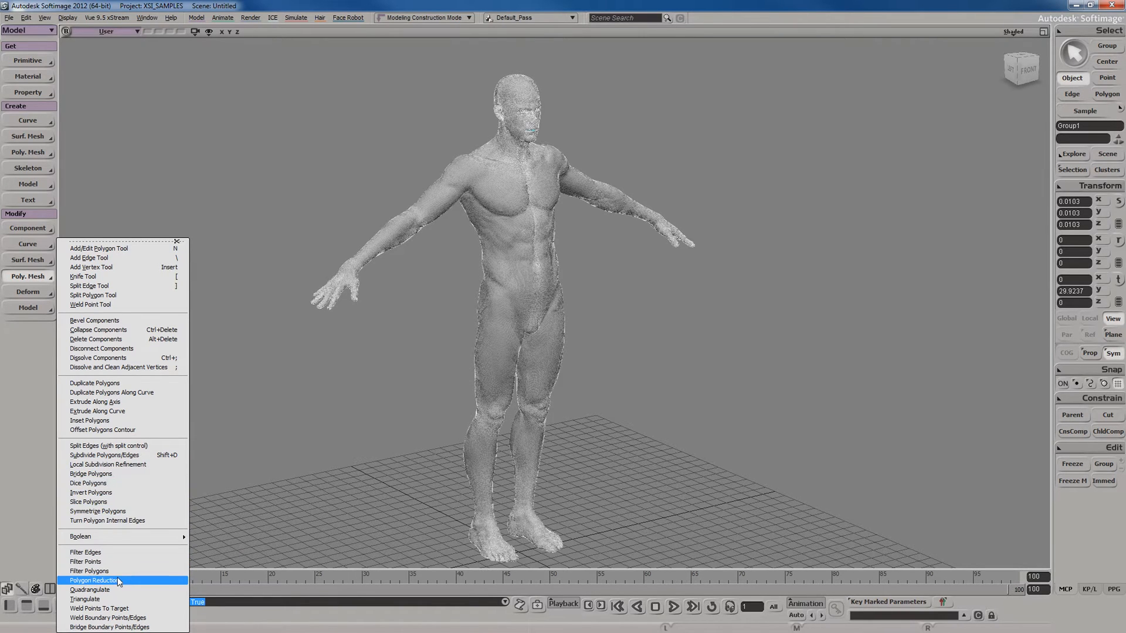
pyautogui.moveTo(106, 589)
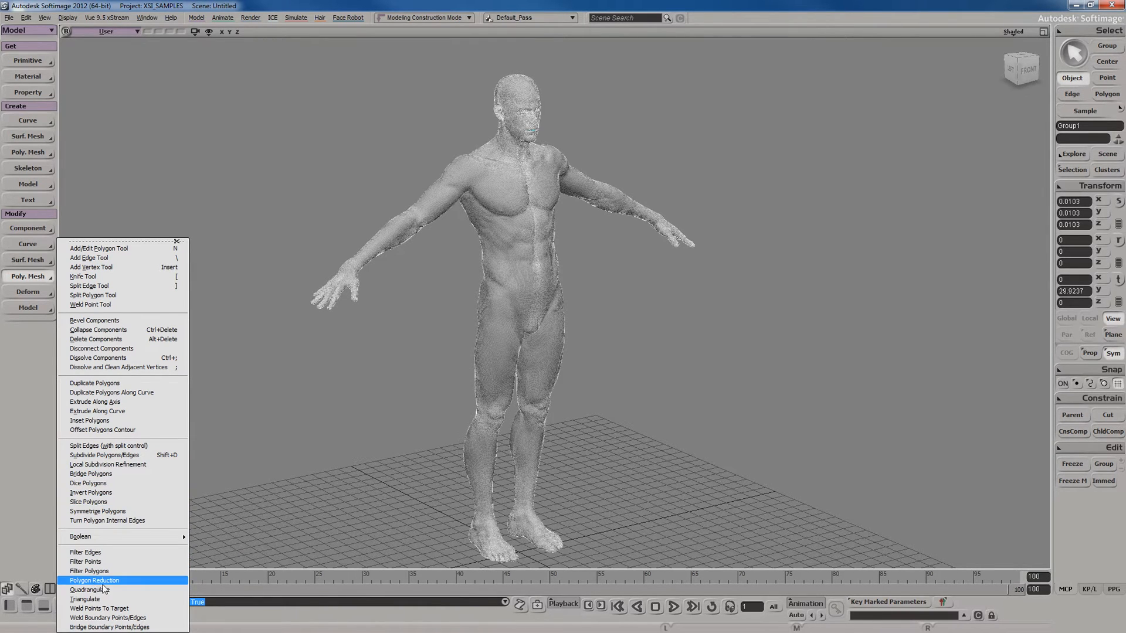
pyautogui.click(92, 580)
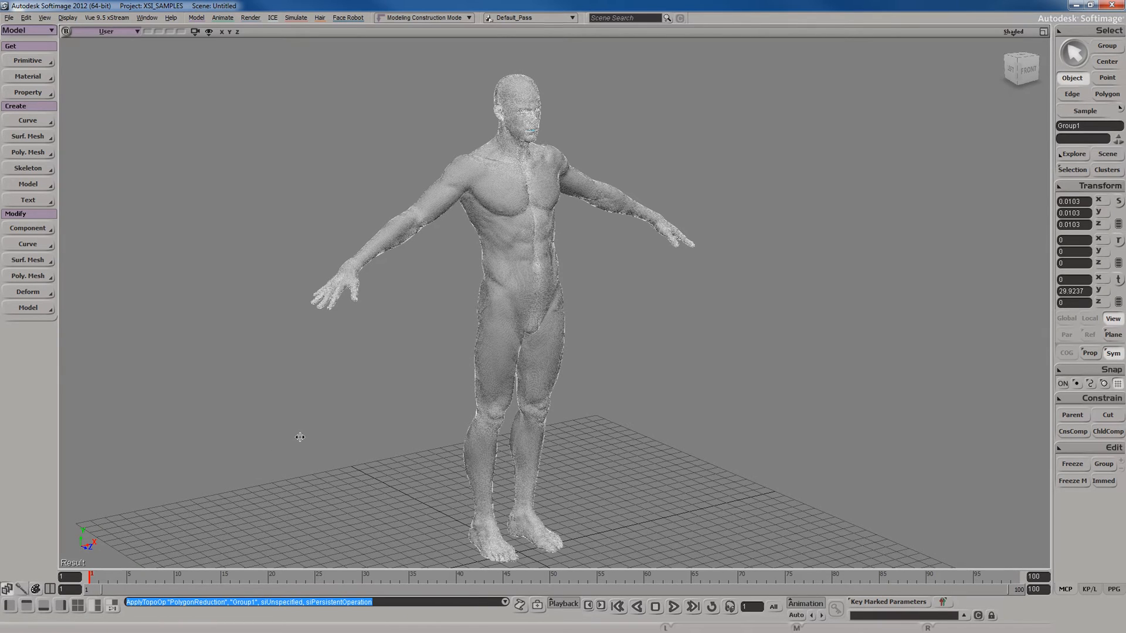
pyautogui.moveTo(182, 282)
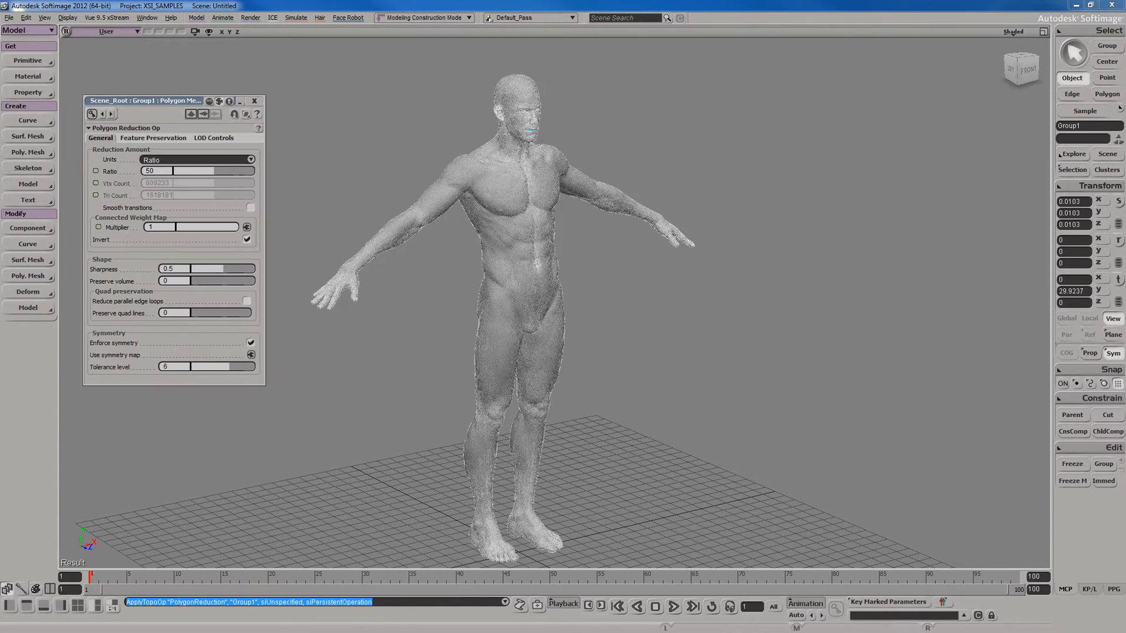
# - Enable Reduce parallel edge loops under Quad preservation in the reduction settings
pyautogui.moveTo(143, 100); pyautogui.dragTo(211, 90)
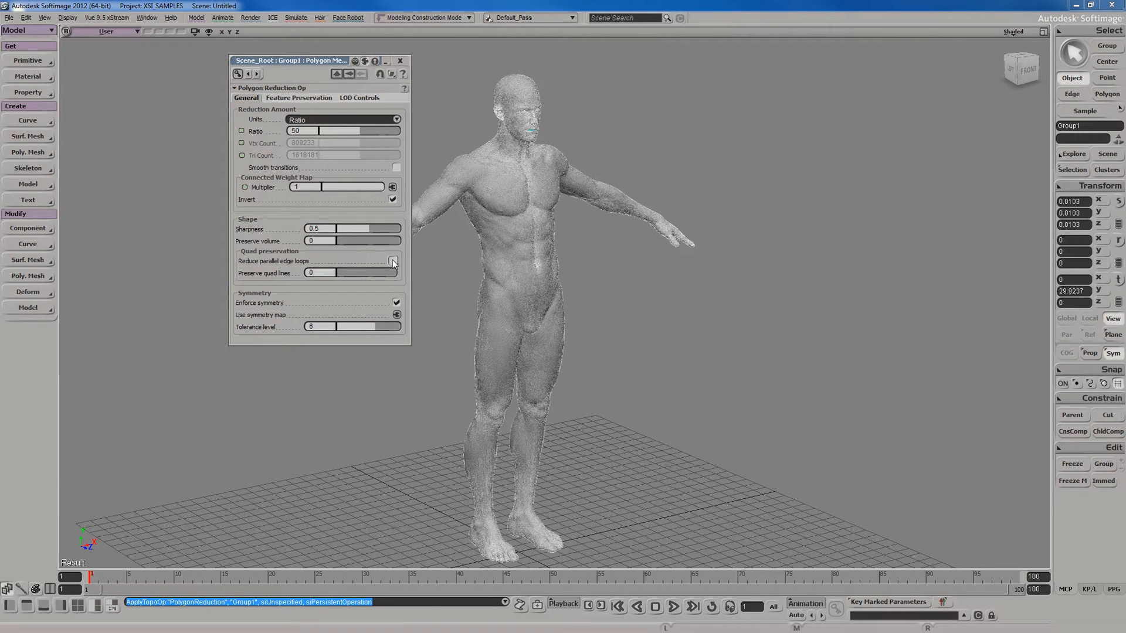
pyautogui.click(393, 260)
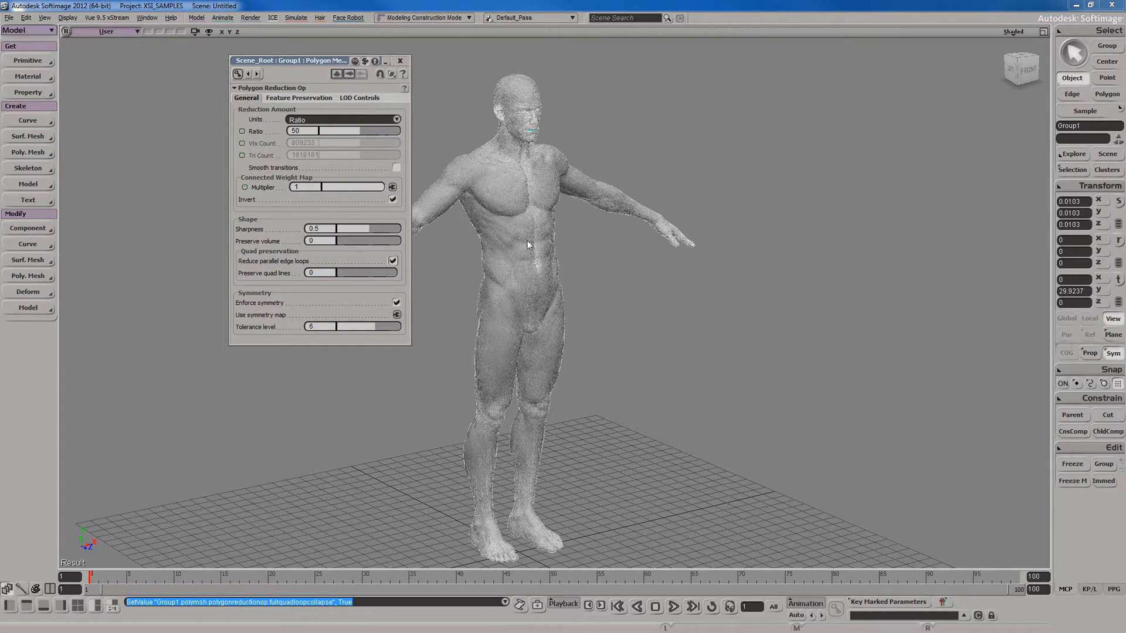
pyautogui.moveTo(451, 255)
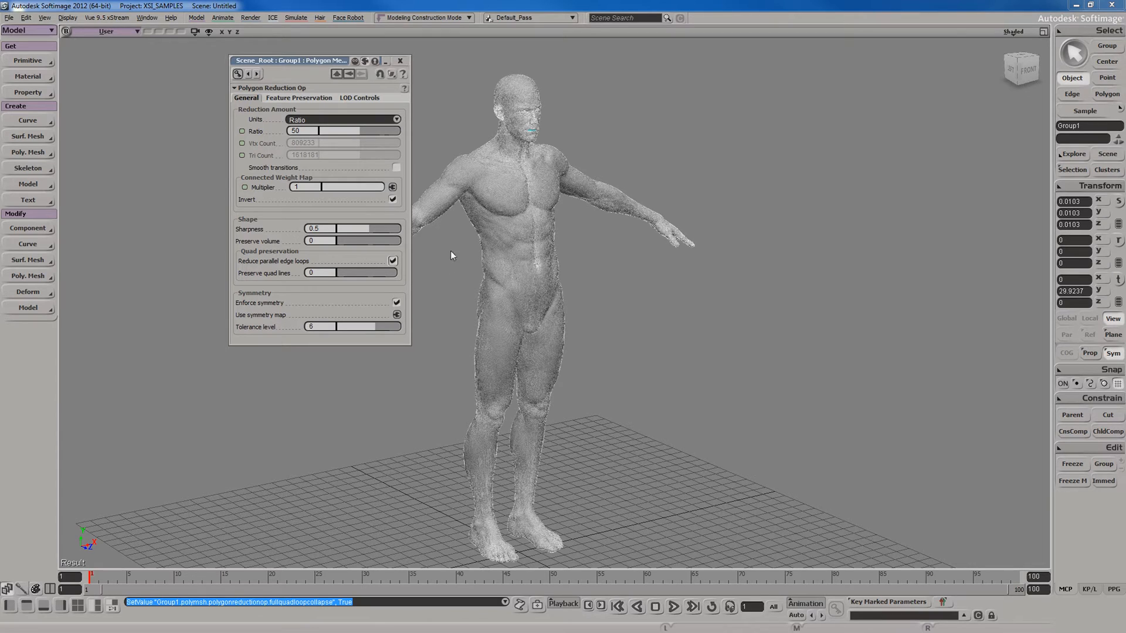
pyautogui.moveTo(547, 163)
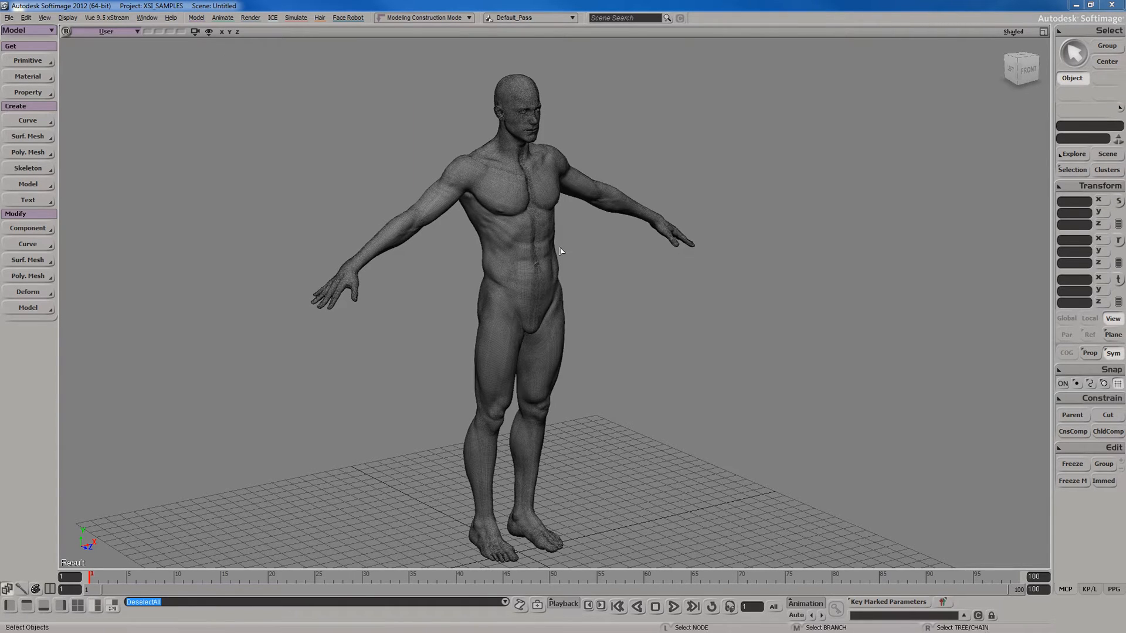
pyautogui.moveTo(501, 215)
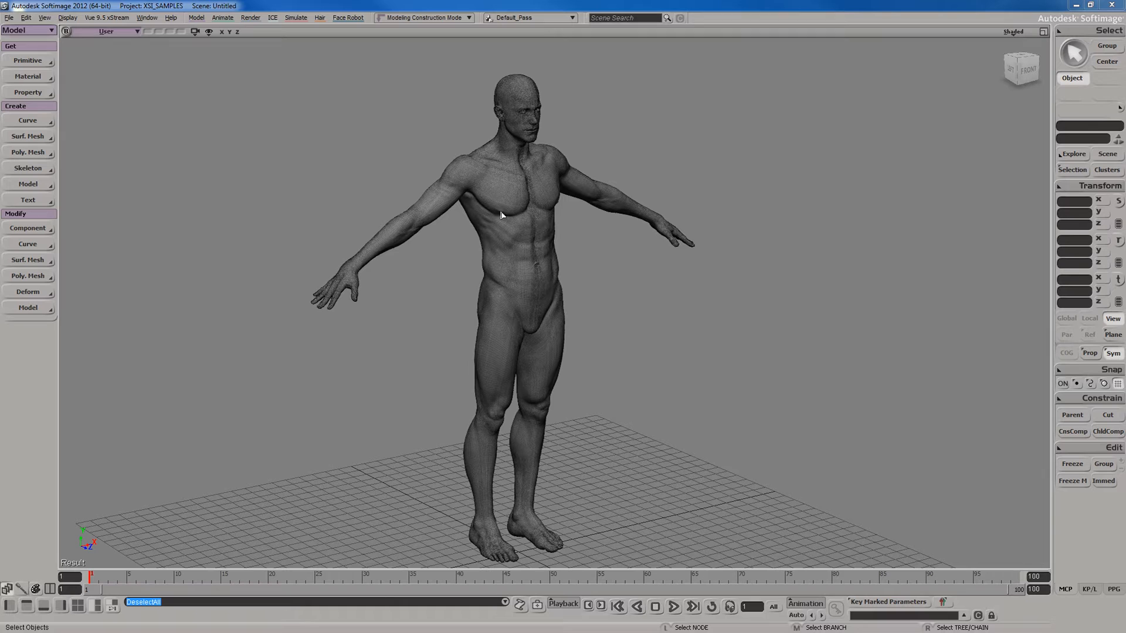
pyautogui.moveTo(519, 153)
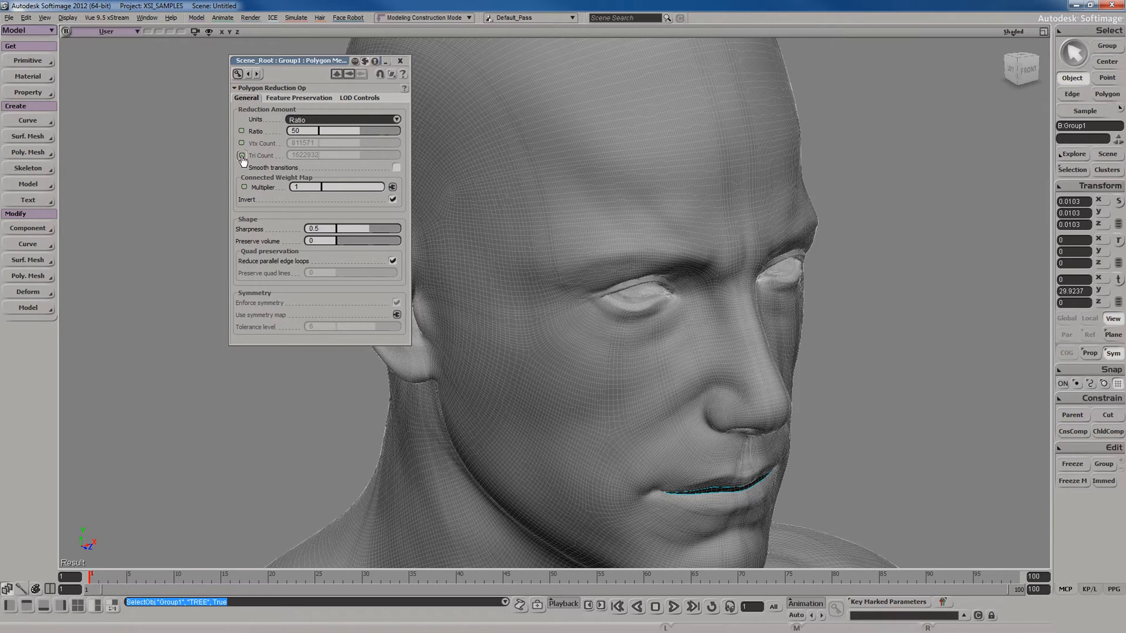
# - Reselect Group1 and bring back the Polygon Reduction Op property editor near the head
pyautogui.click(242, 155)
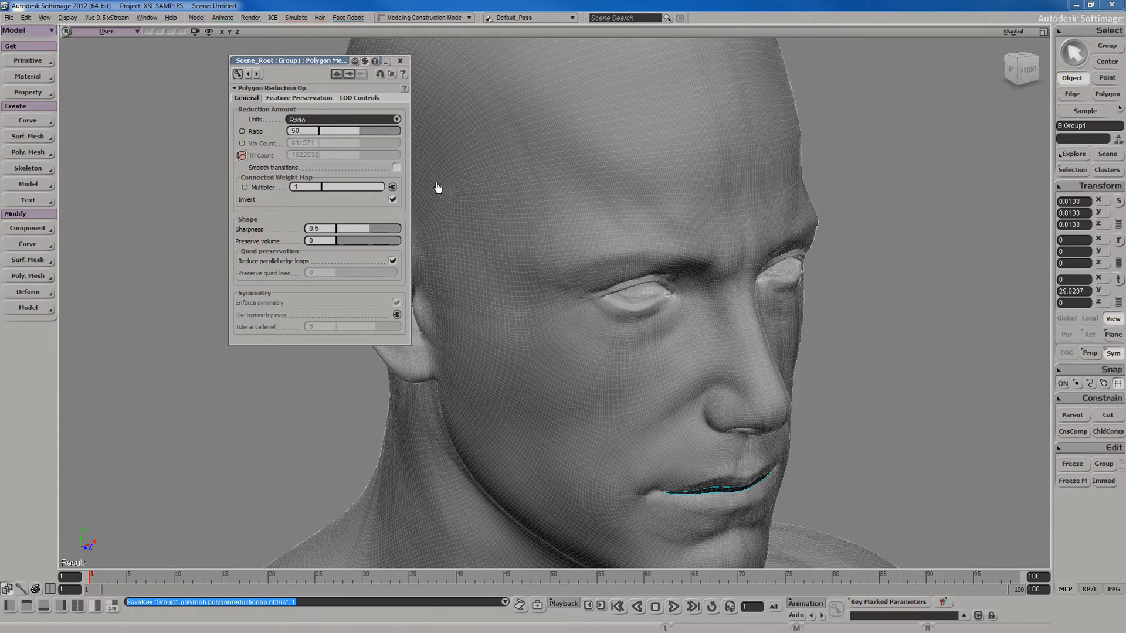
pyautogui.moveTo(438, 188)
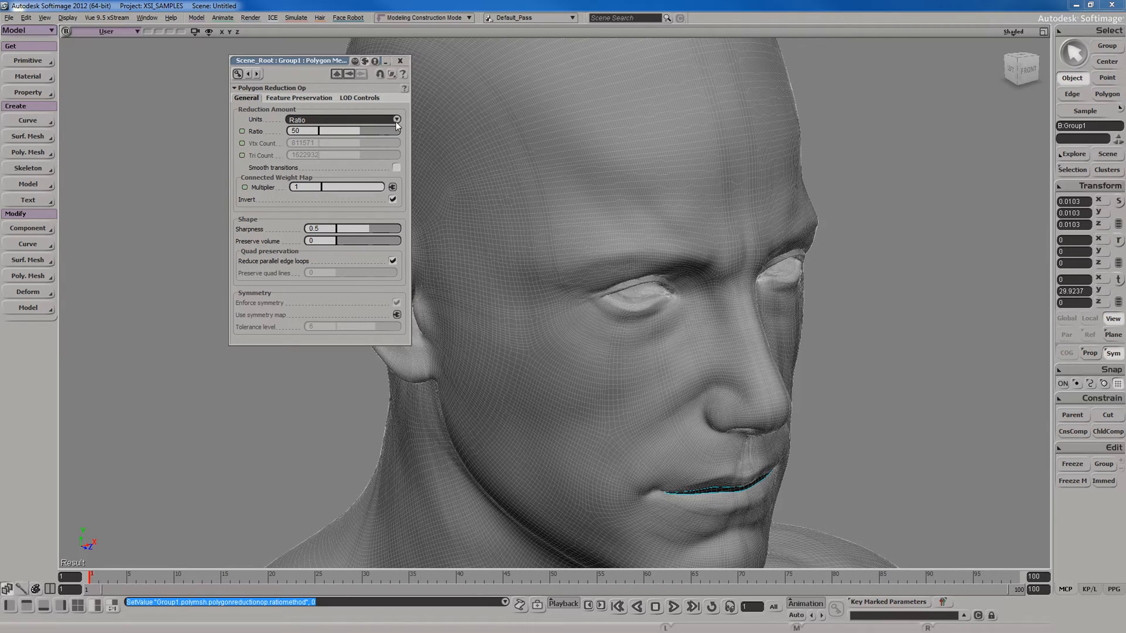
# - Measure reduction by Final triangle count and target 18000 triangles
pyautogui.click(393, 119)
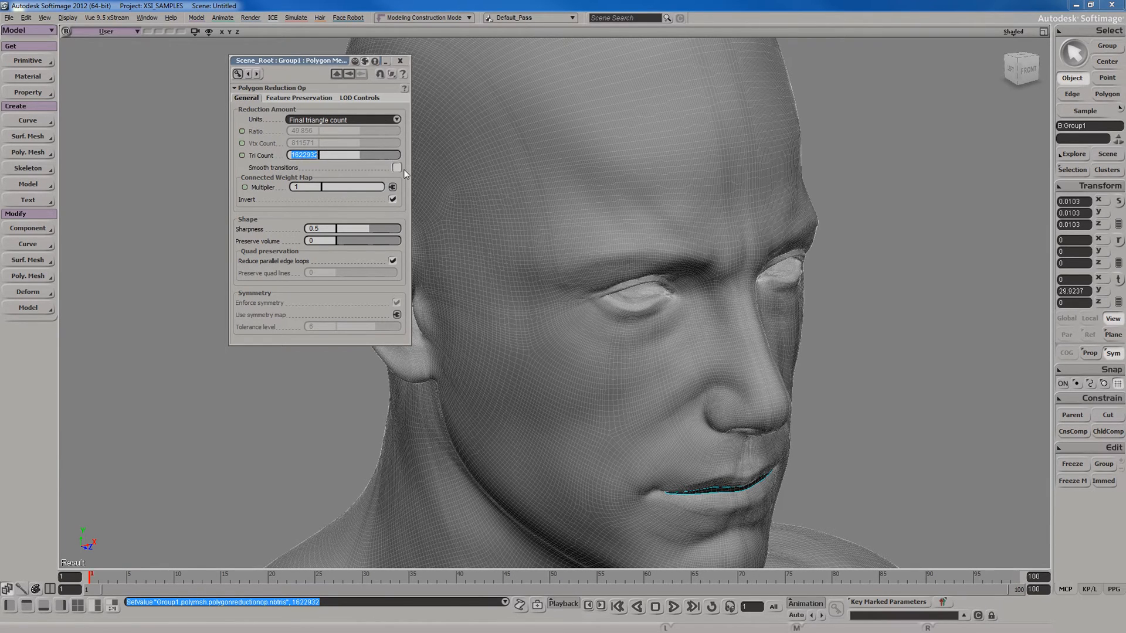
pyautogui.write('18000')
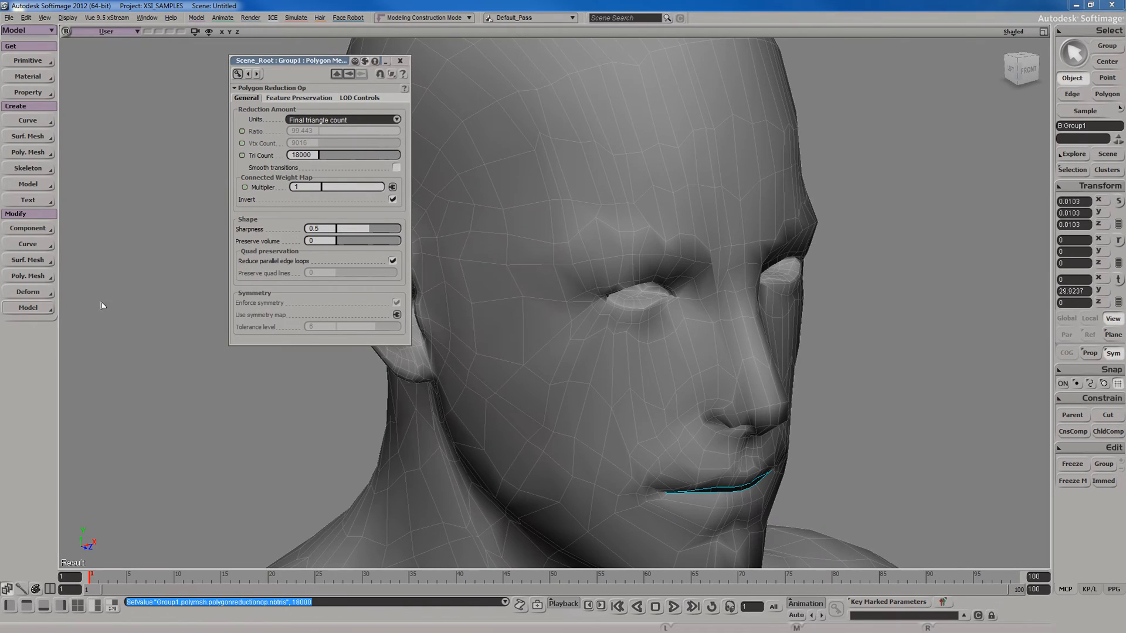
pyautogui.moveTo(869, 376)
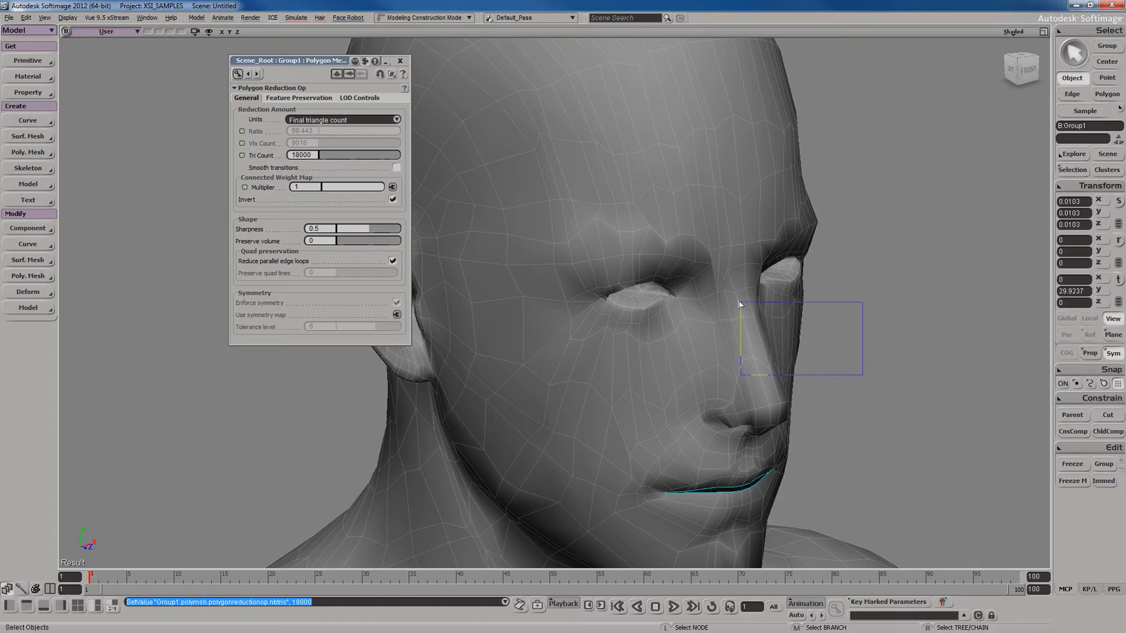
# - Clear the selection and bring up the Deform list from the Model toolbar
pyautogui.click(807, 363)
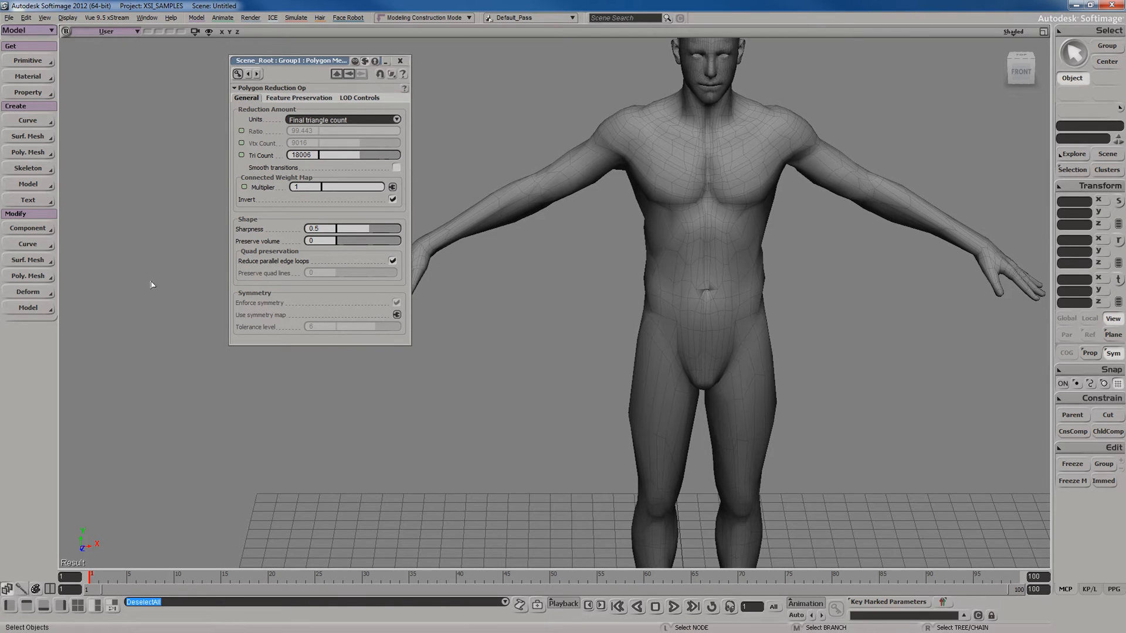
pyautogui.click(28, 292)
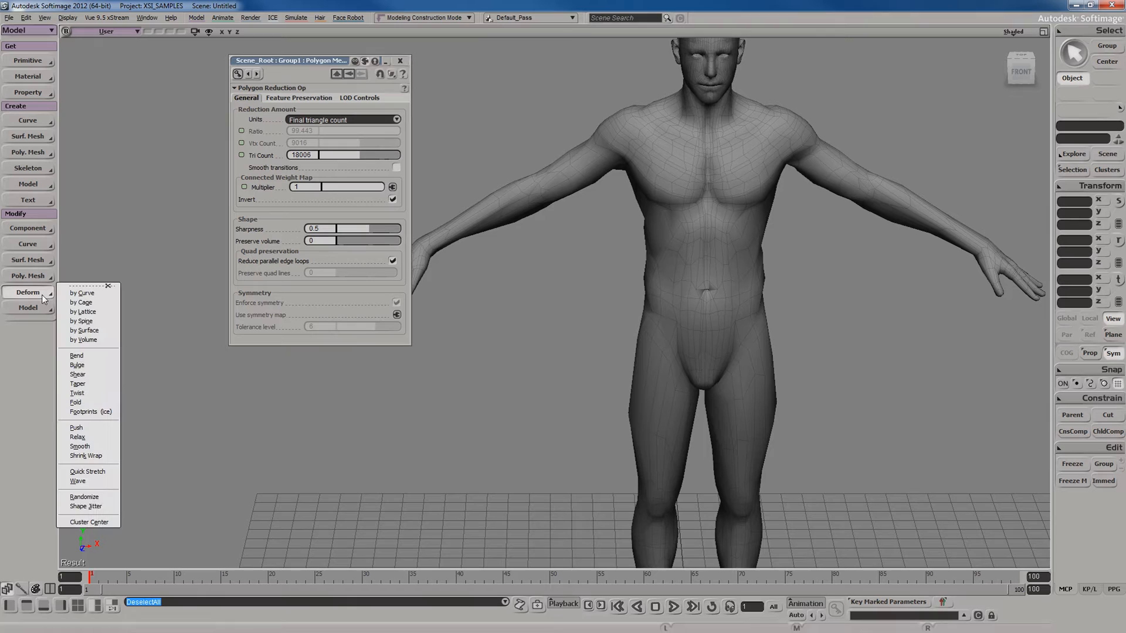
# - Apply a Relax deform to the body mesh
pyautogui.click(76, 428)
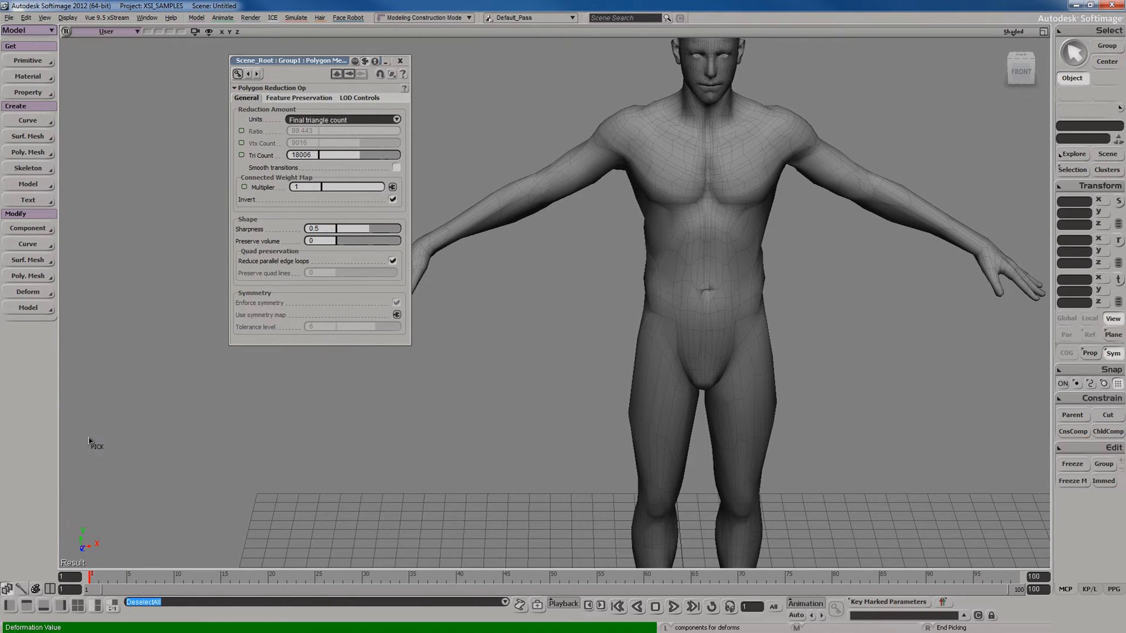
pyautogui.moveTo(643, 342)
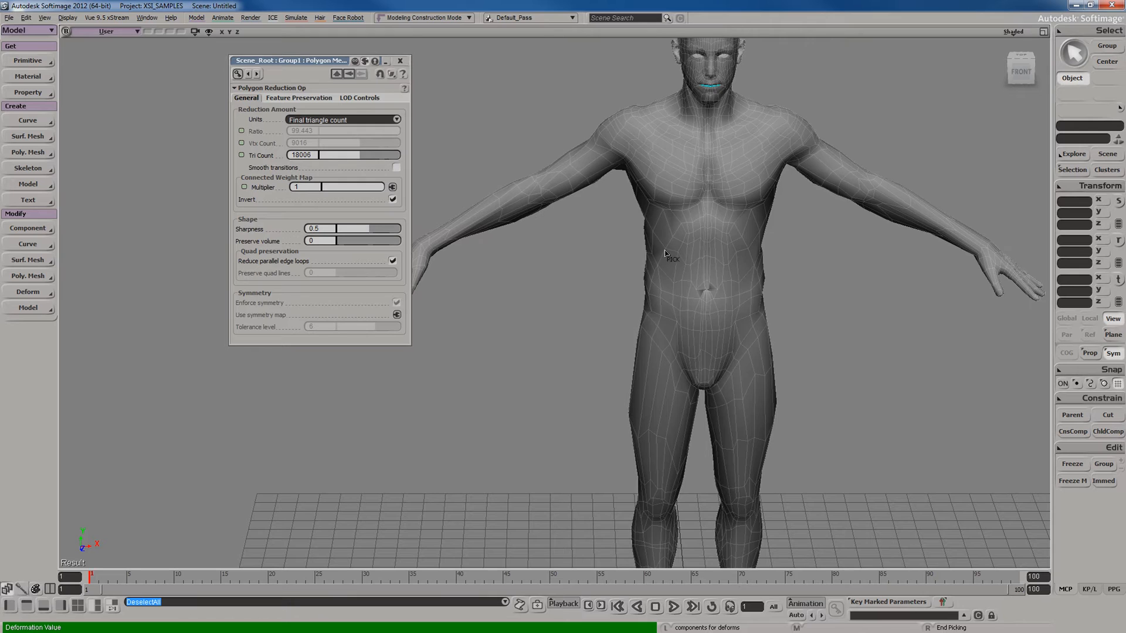
pyautogui.click(78, 436)
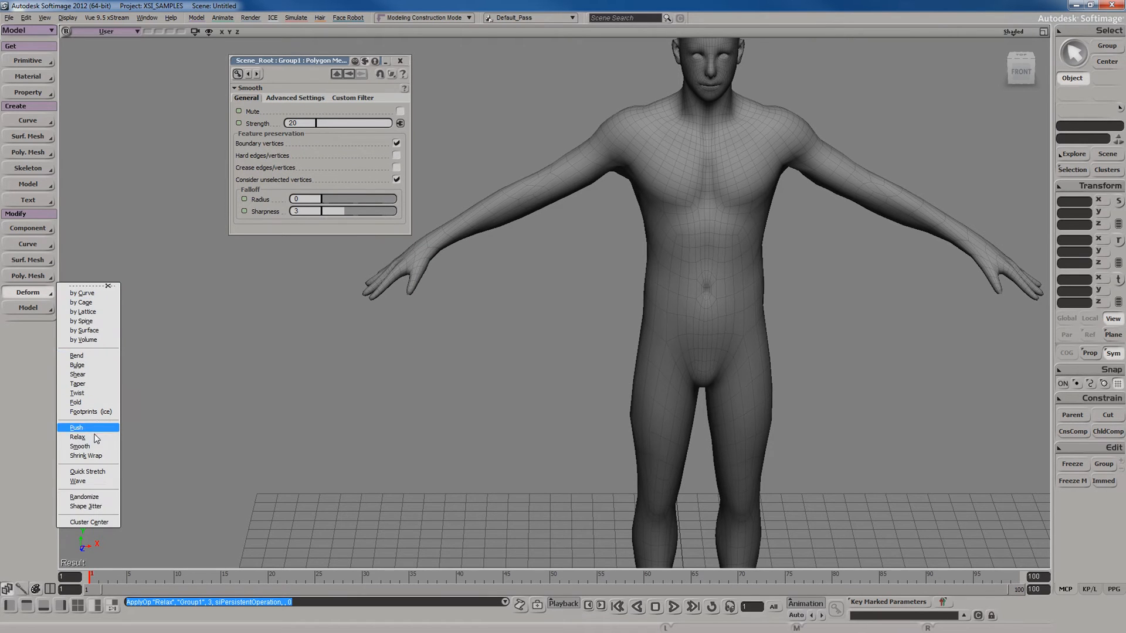
pyautogui.moveTo(716, 263)
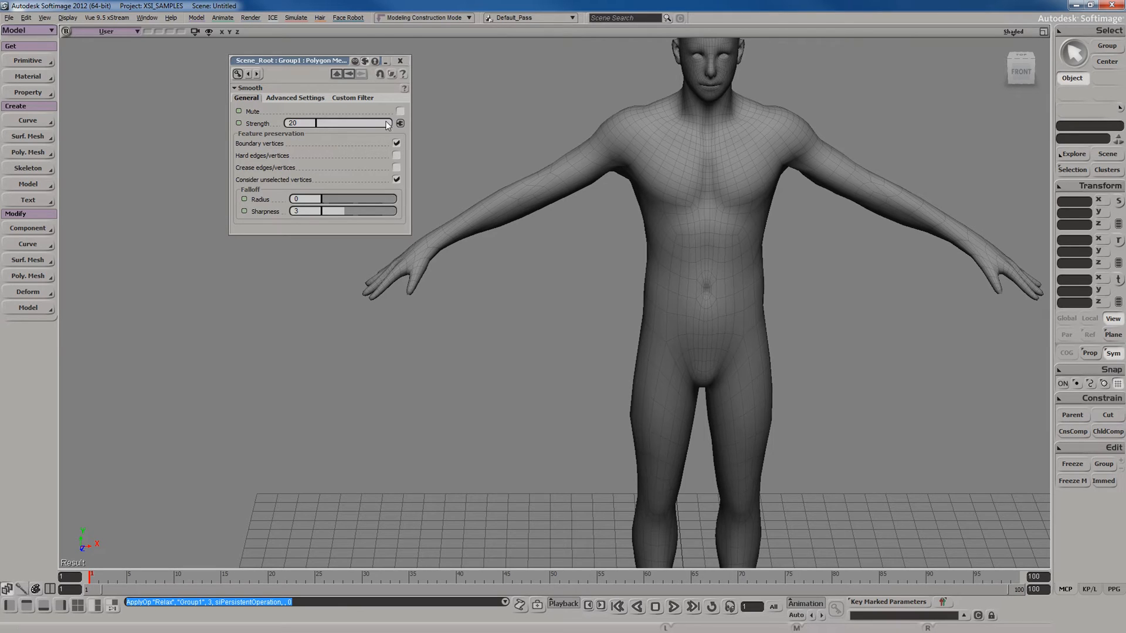
# - Lower the Relax strength from 20 down to about 3.2
pyautogui.moveTo(384, 122); pyautogui.dragTo(334, 122)
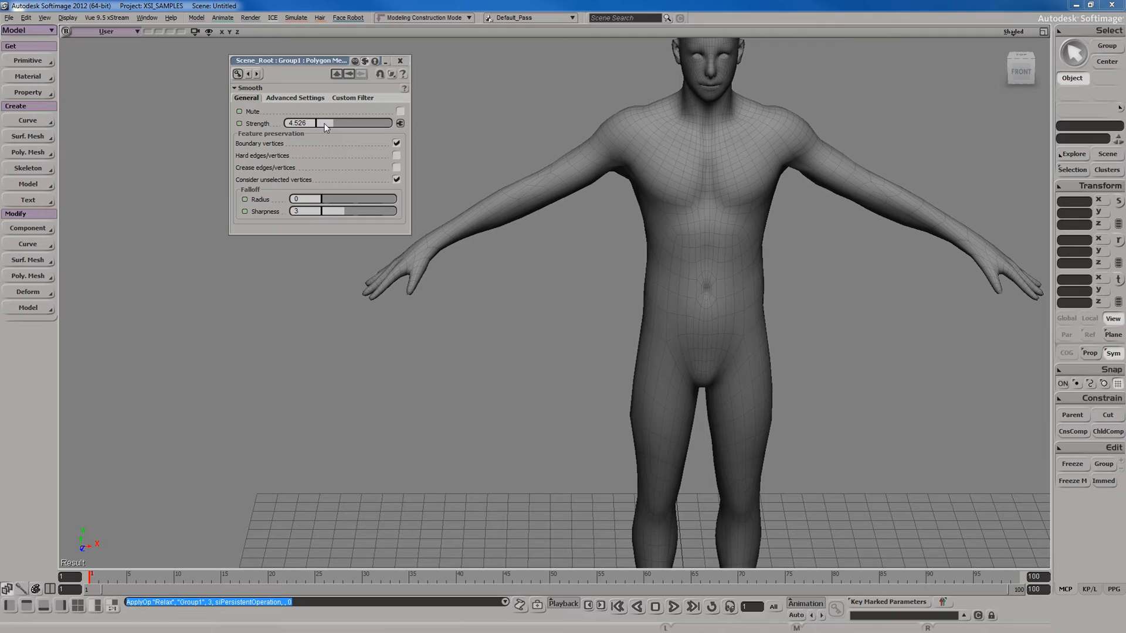
pyautogui.moveTo(463, 192)
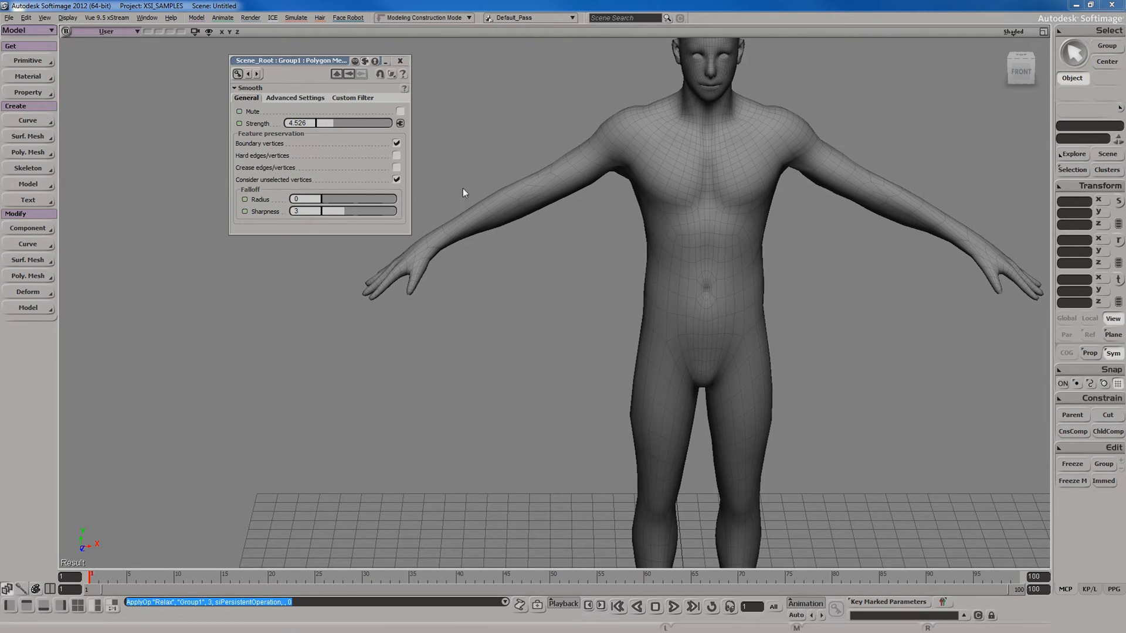
pyautogui.moveTo(616, 293)
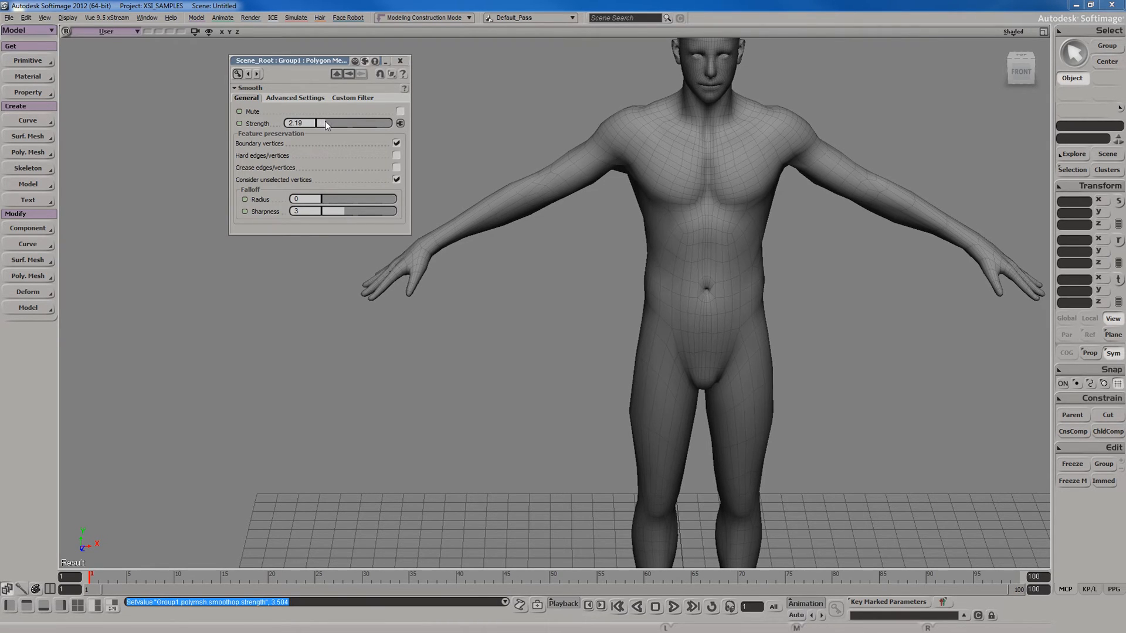
pyautogui.moveTo(330, 122); pyautogui.dragTo(316, 123)
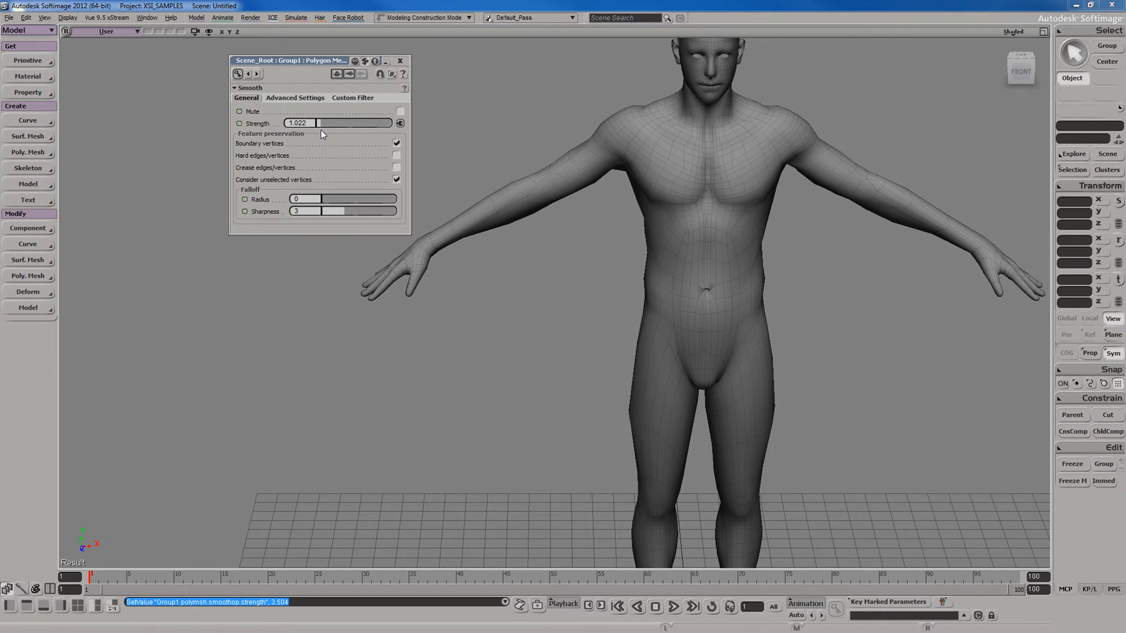
pyautogui.moveTo(316, 123); pyautogui.dragTo(339, 123)
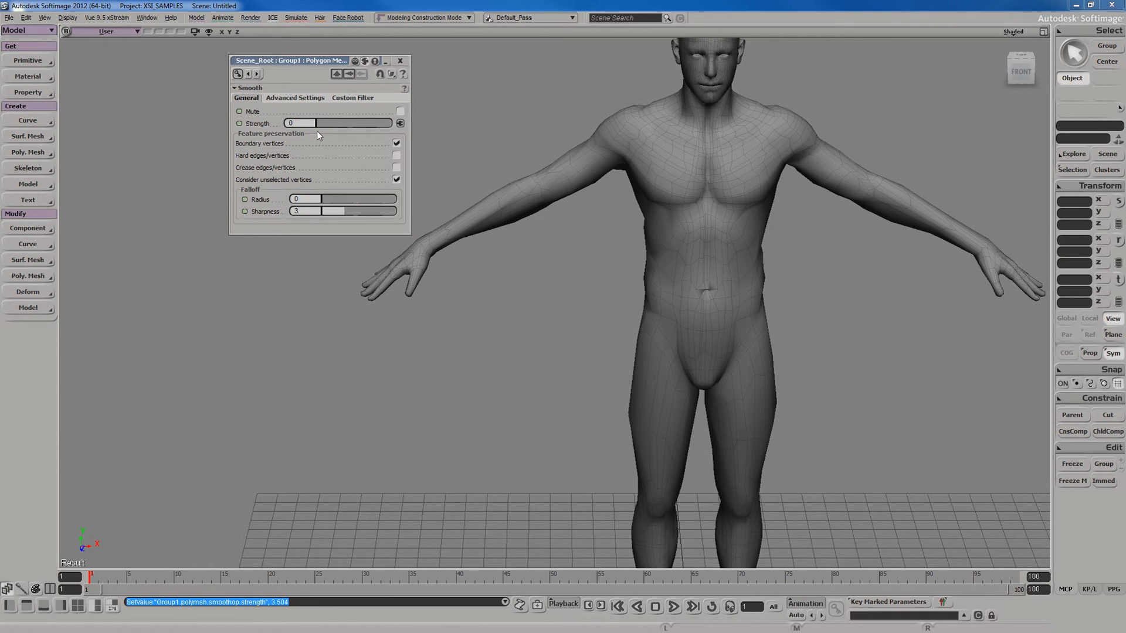
pyautogui.moveTo(301, 122); pyautogui.dragTo(330, 123)
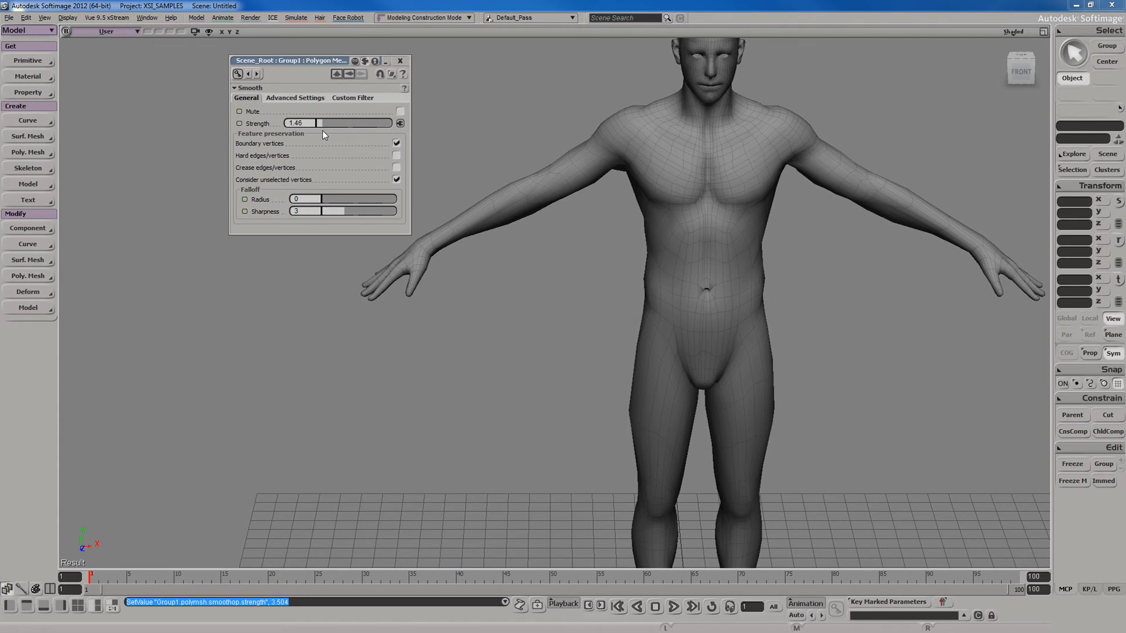
pyautogui.moveTo(320, 123); pyautogui.dragTo(341, 122)
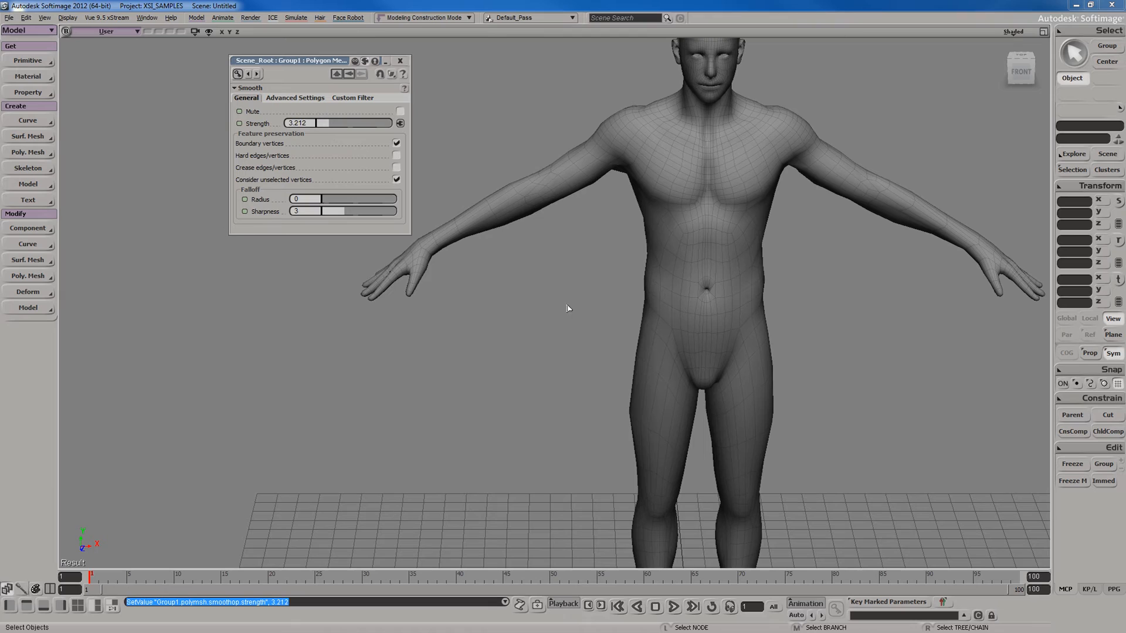
pyautogui.moveTo(679, 109)
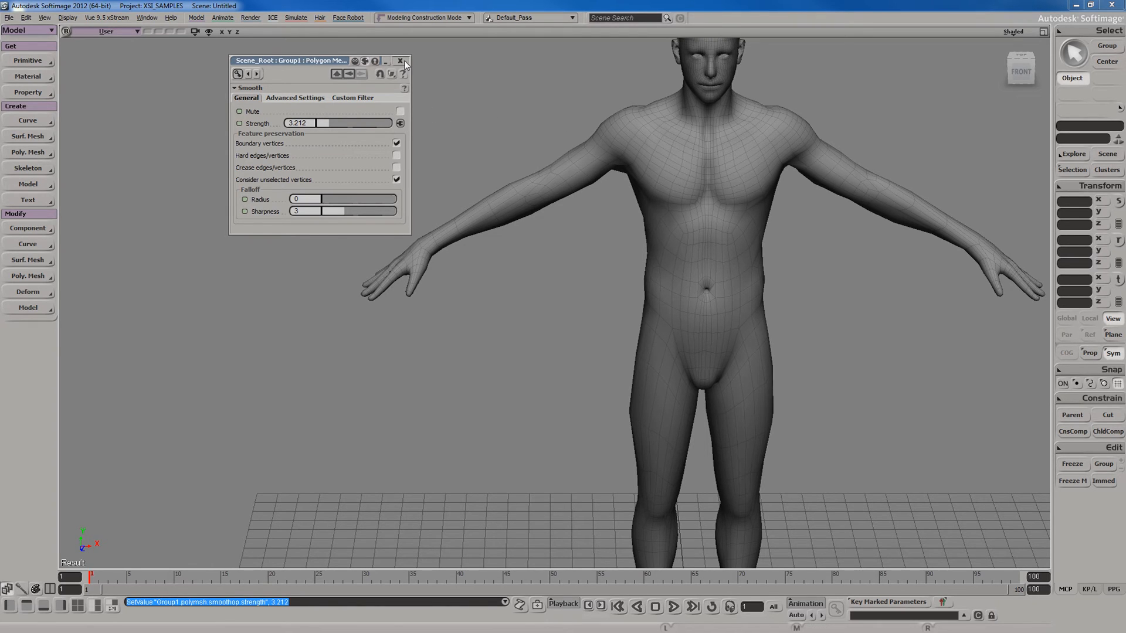
# - Close the Relax property editor, leaving strength at 3.212
pyautogui.click(400, 60)
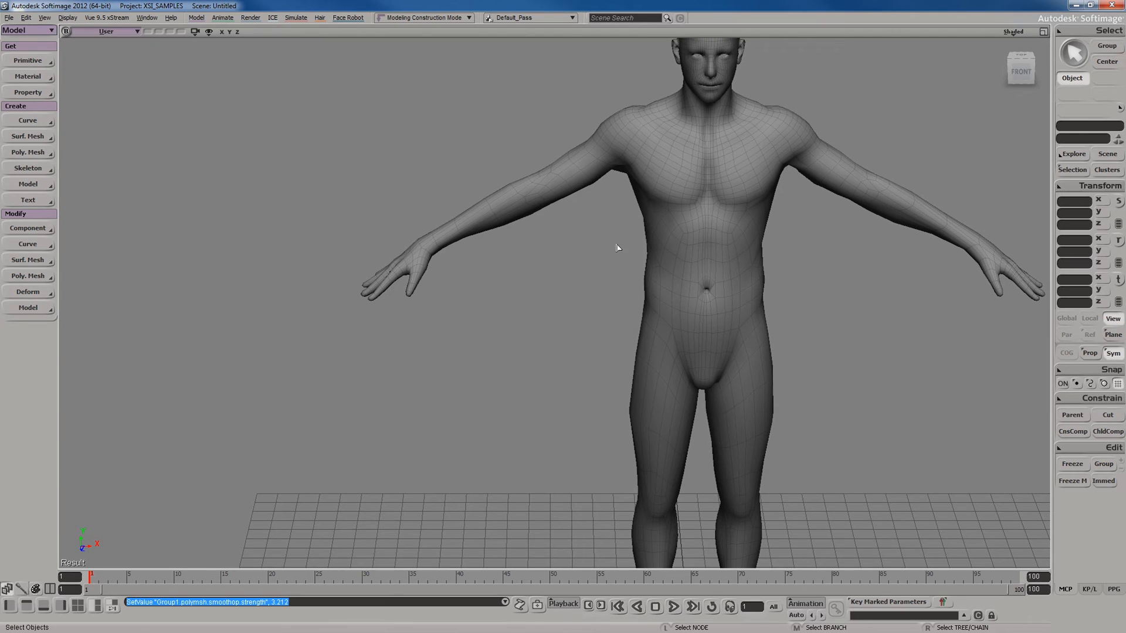
pyautogui.moveTo(711, 418)
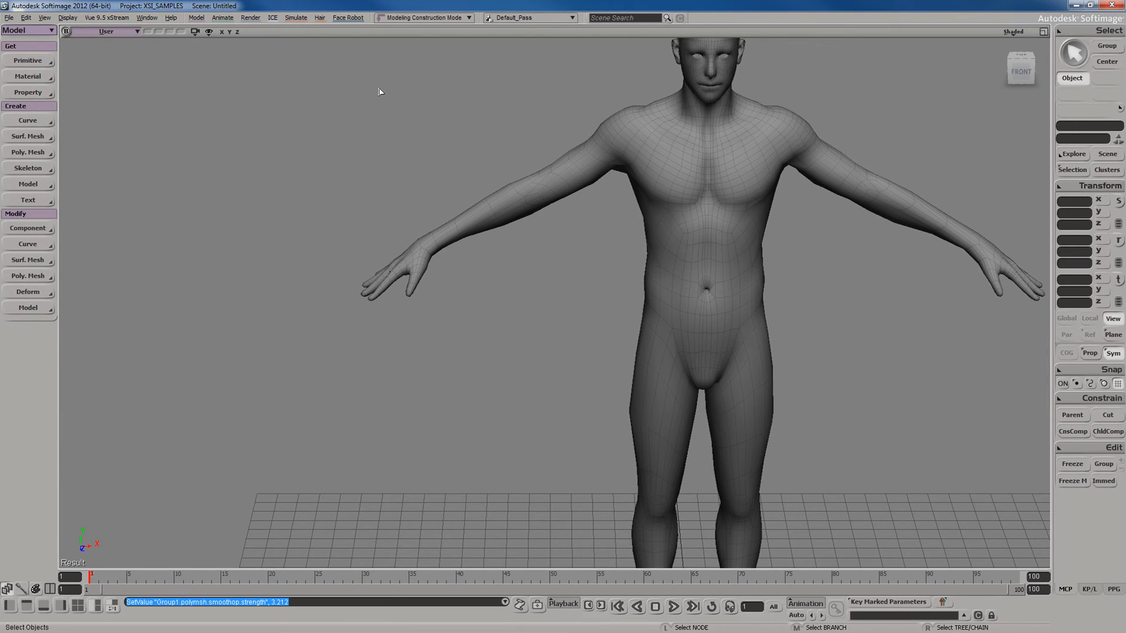
pyautogui.moveTo(564, 192)
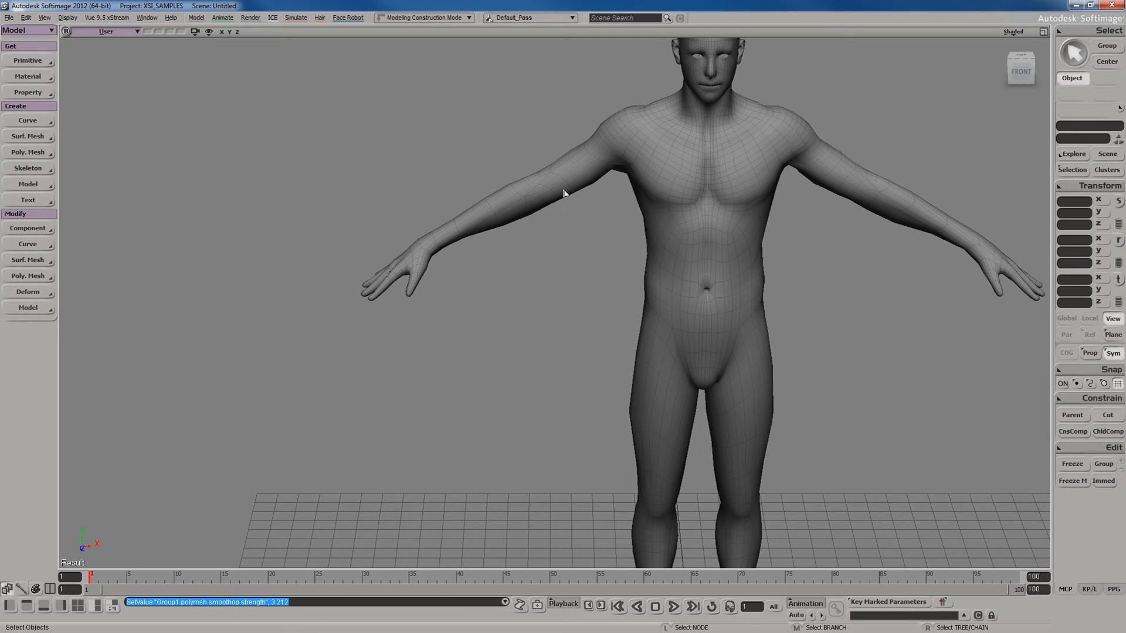
pyautogui.moveTo(714, 214)
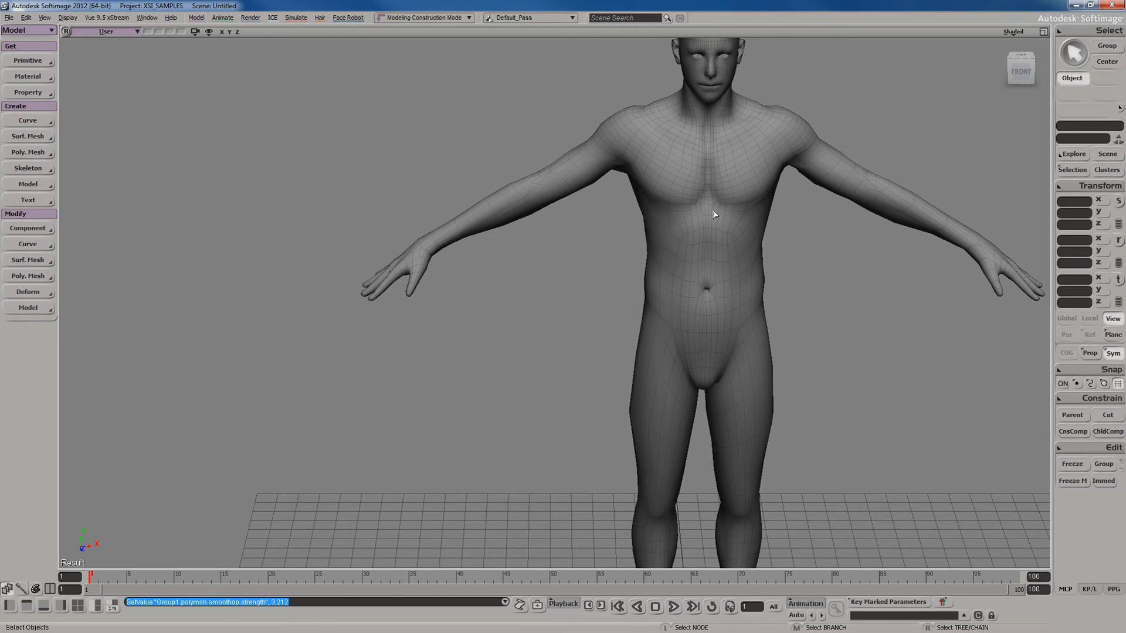
pyautogui.moveTo(714, 275)
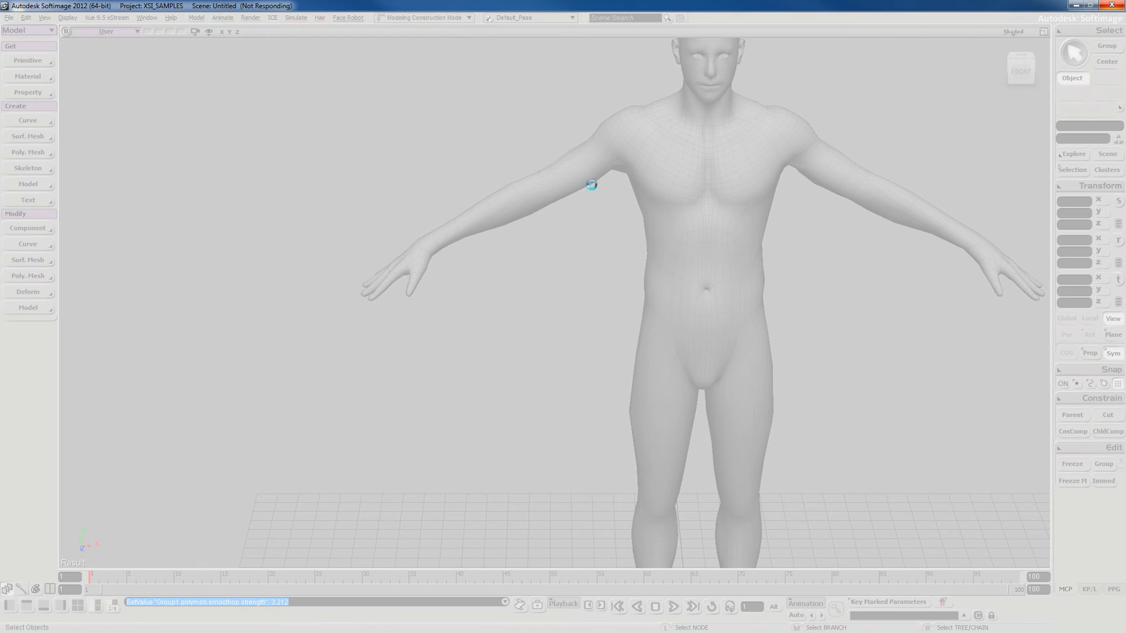
pyautogui.moveTo(577, 178)
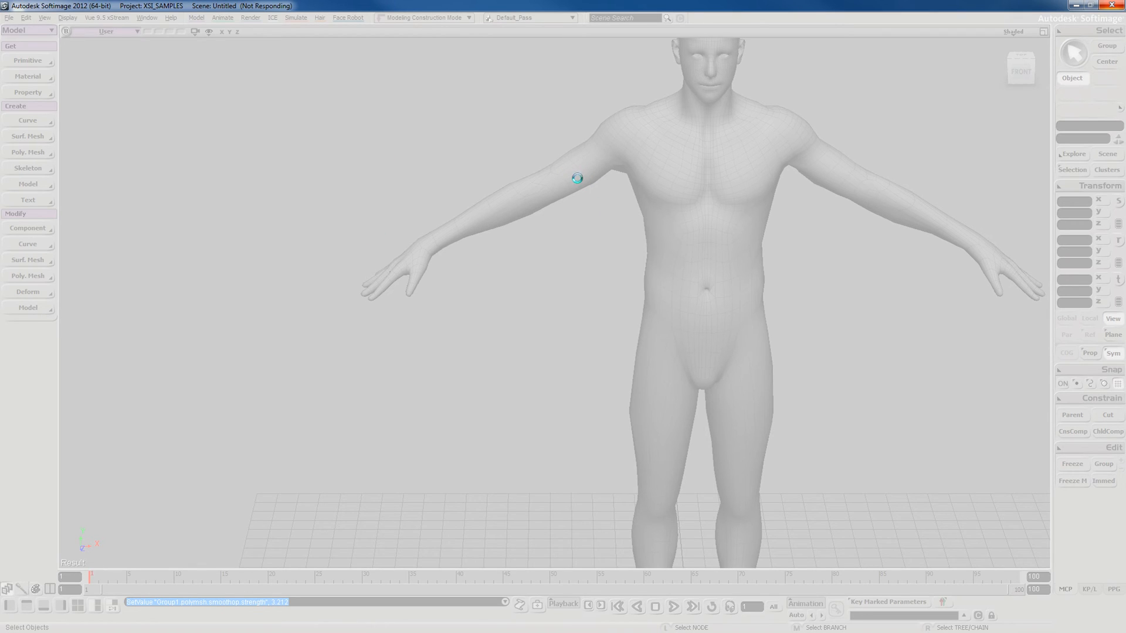
pyautogui.moveTo(500, 168)
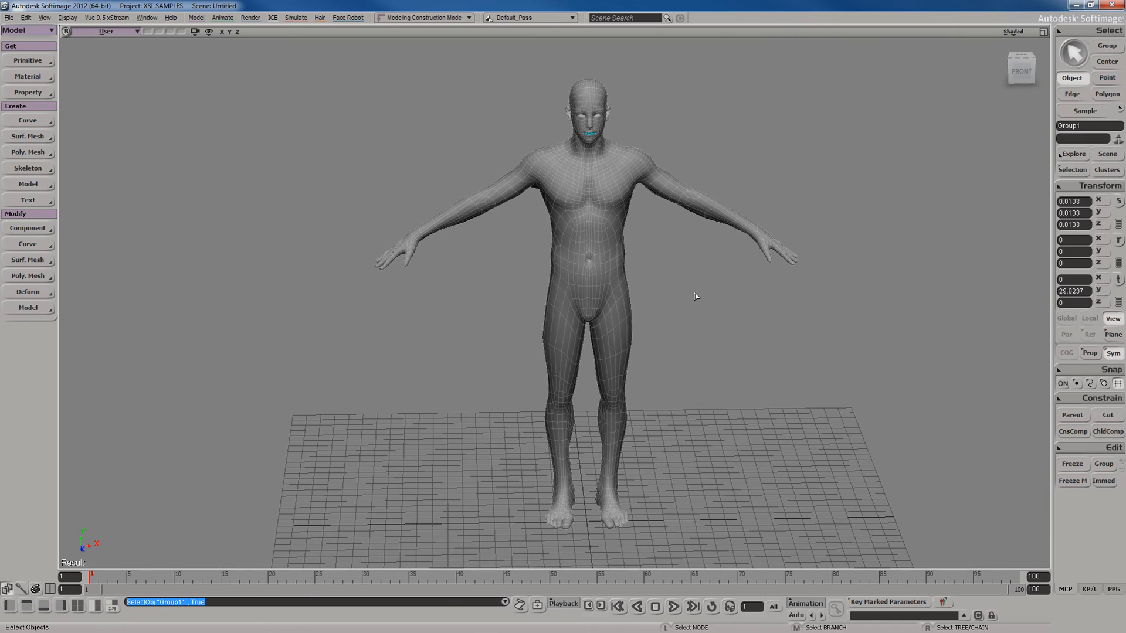
pyautogui.moveTo(697, 287)
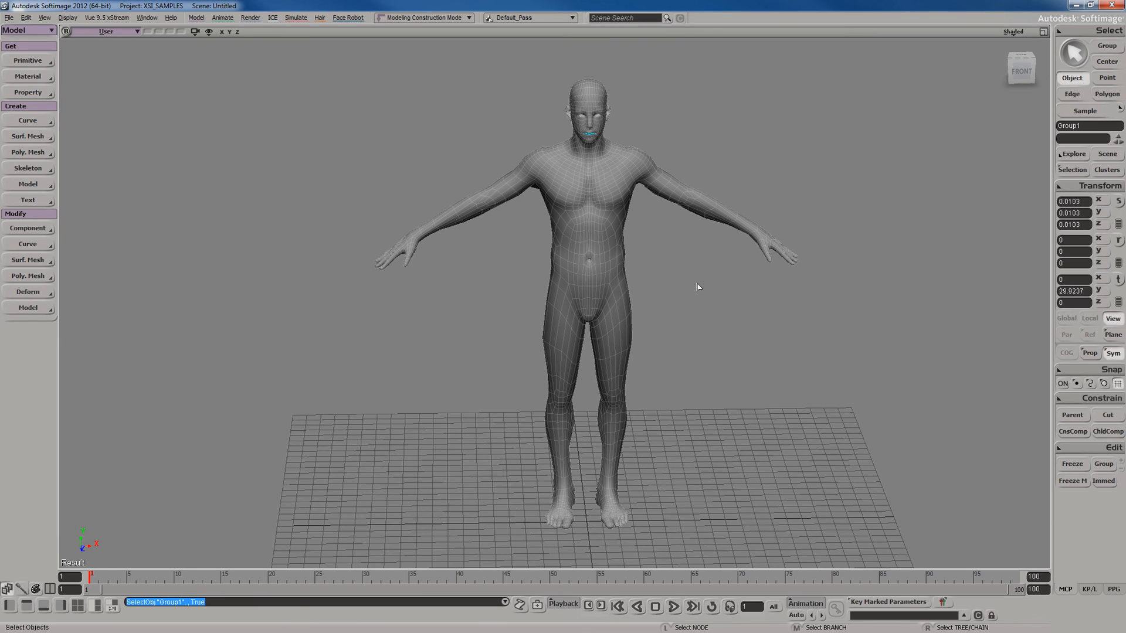
pyautogui.moveTo(435, 295)
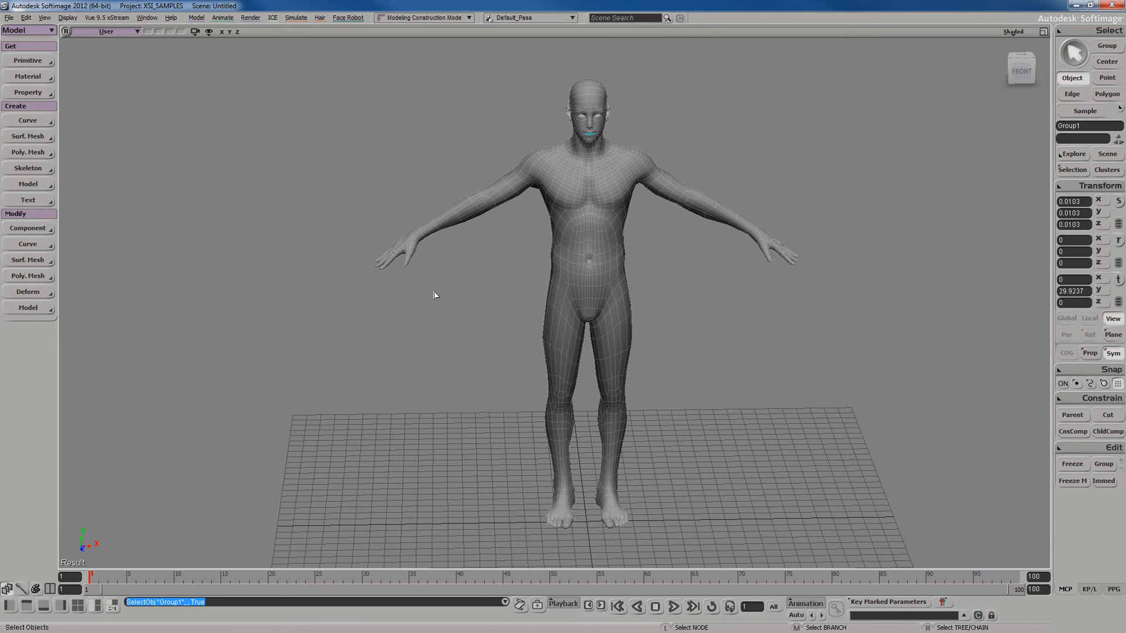